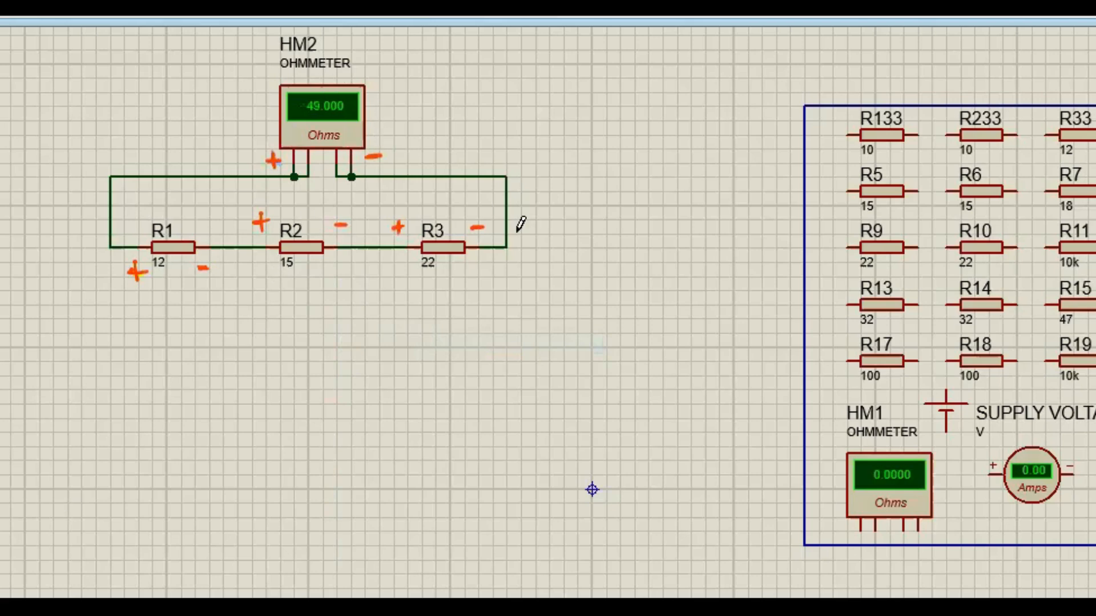
{"action": "mouse_move", "coordinate": [386, 388]}
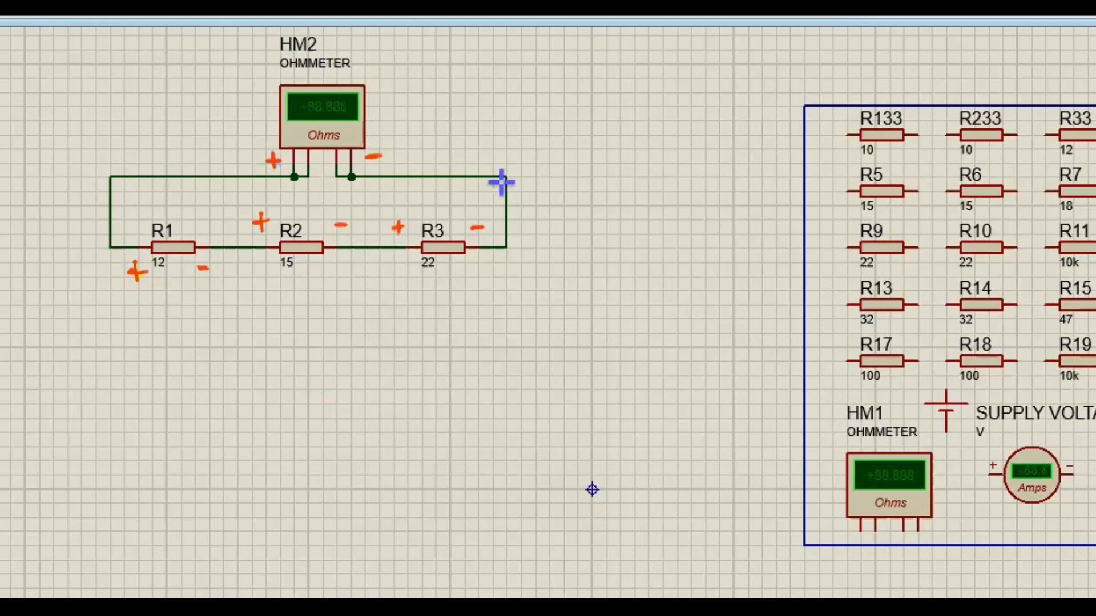
{"action": "mouse_move", "coordinate": [482, 290]}
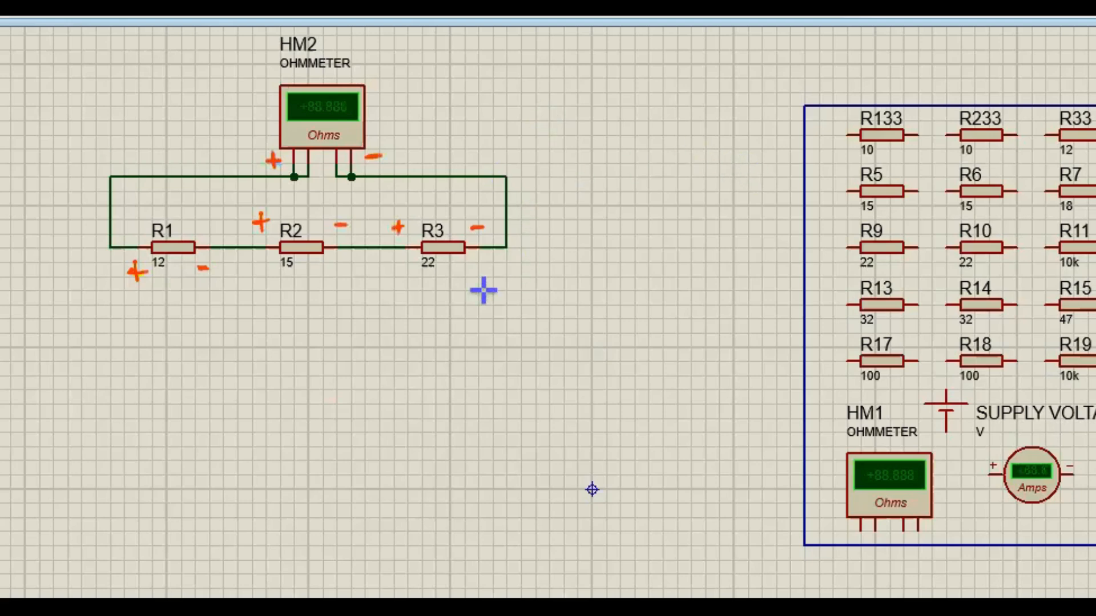
{"action": "mouse_move", "coordinate": [139, 286]}
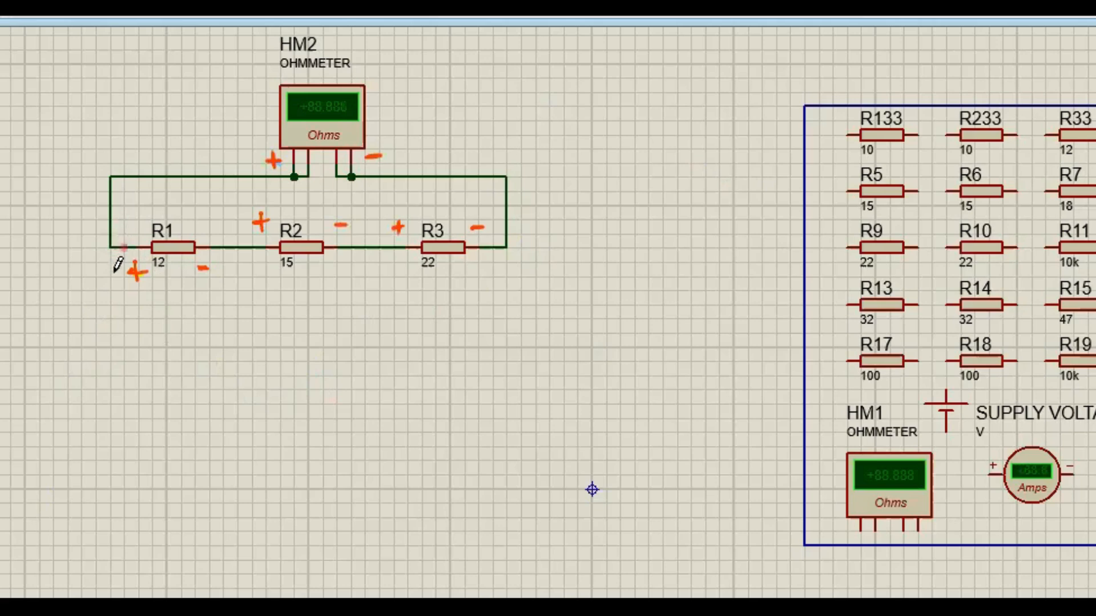
Wire R1's left terminal to the R1–R2 junction, shorting the 12-ohm resistor so the ohmmeter reads 37 ohms
{"action": "left_click_drag", "start_coordinate": [122, 248], "coordinate": [125, 318]}
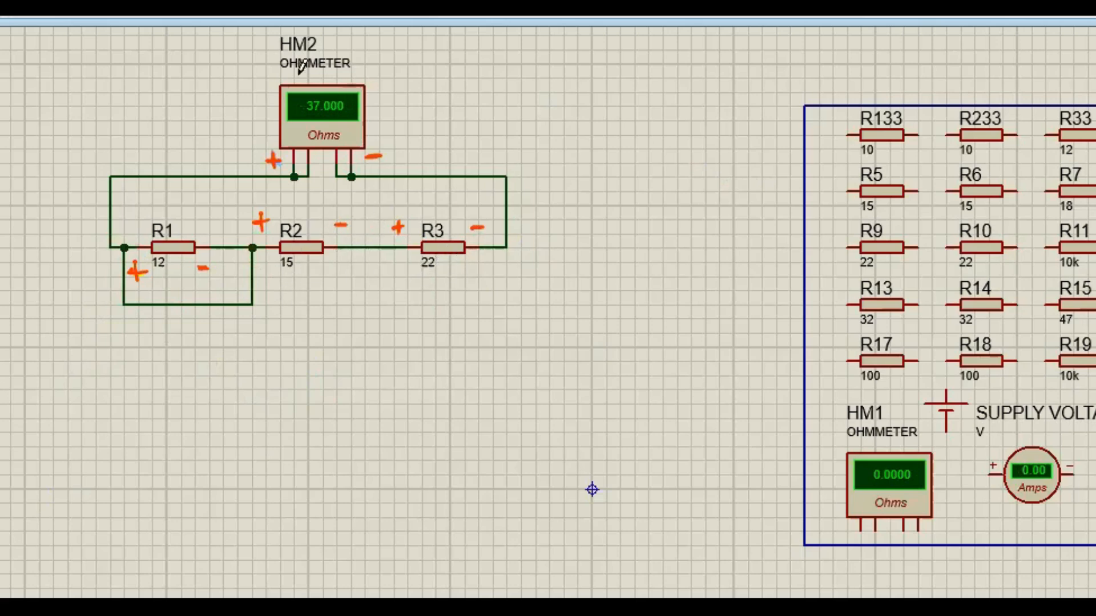
{"action": "mouse_move", "coordinate": [615, 112]}
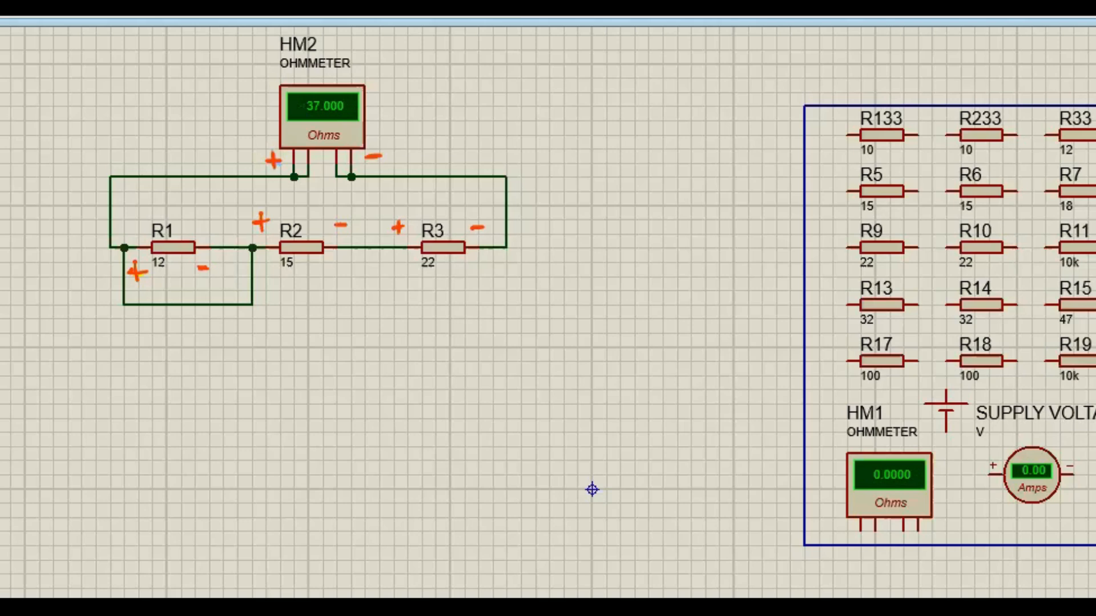
{"action": "mouse_move", "coordinate": [641, 384]}
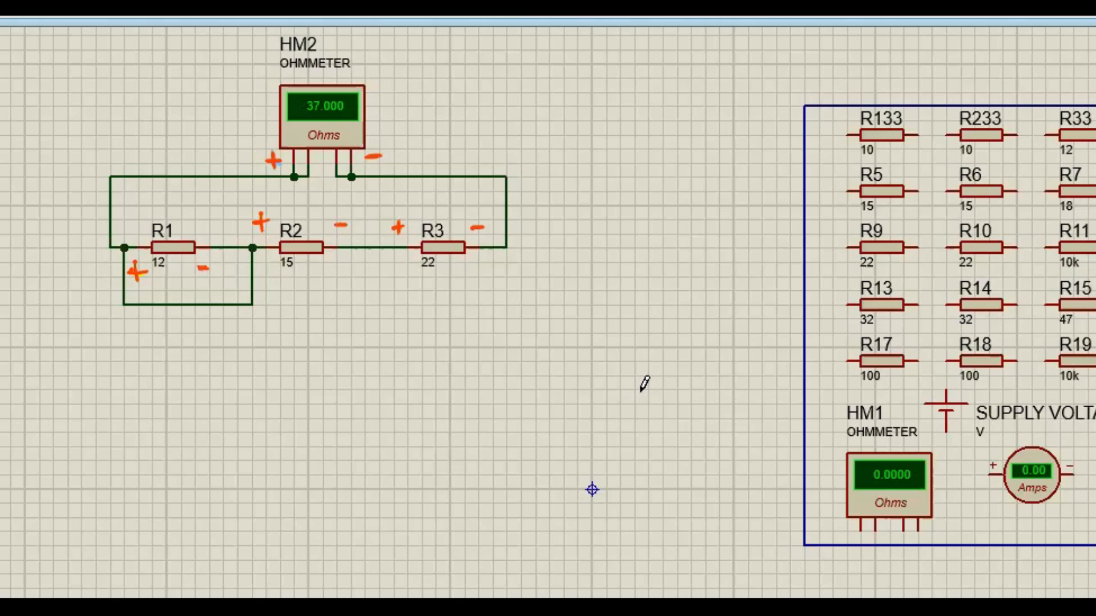
{"action": "mouse_move", "coordinate": [451, 392]}
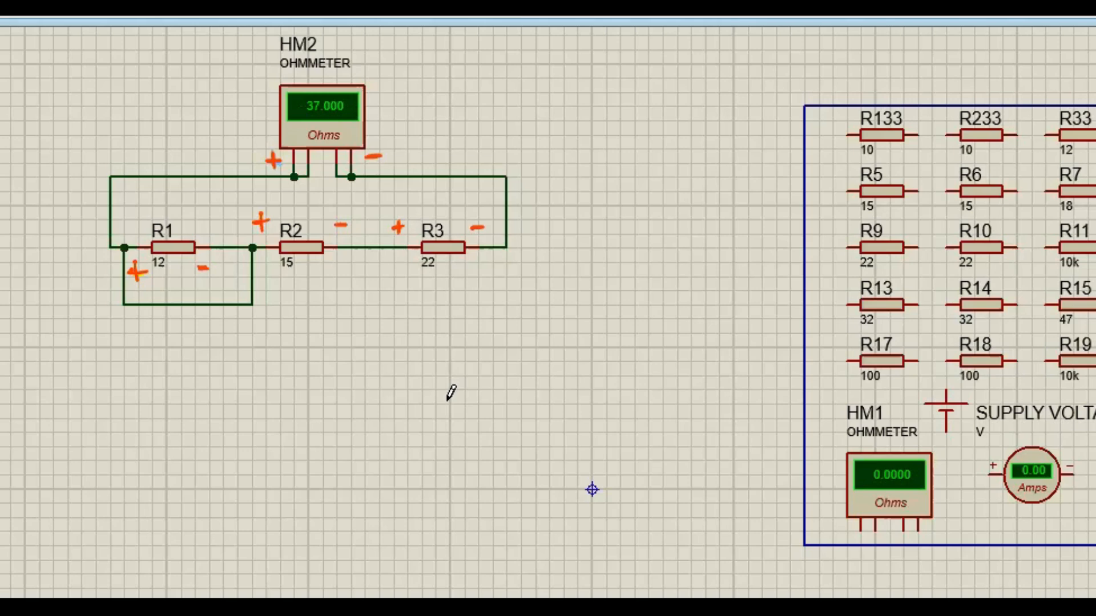
{"action": "mouse_move", "coordinate": [580, 32]}
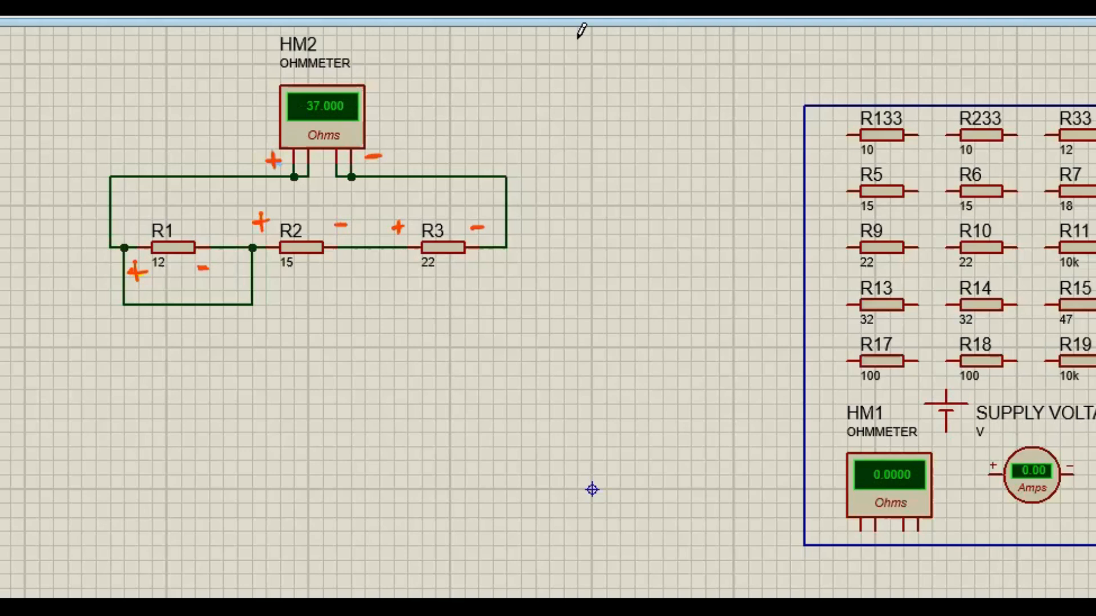
{"action": "mouse_move", "coordinate": [692, 521]}
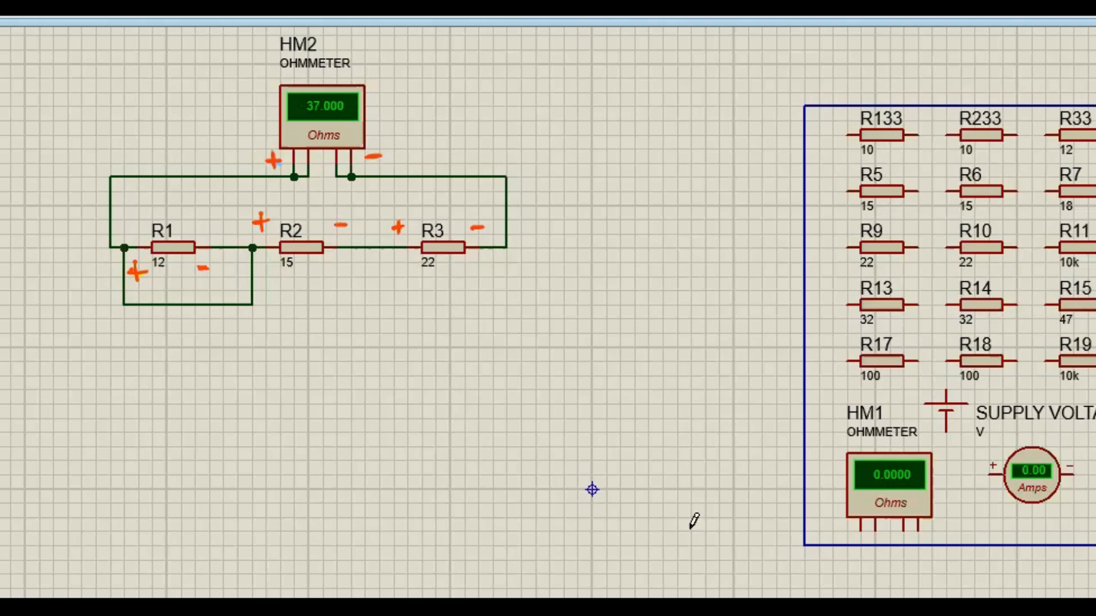